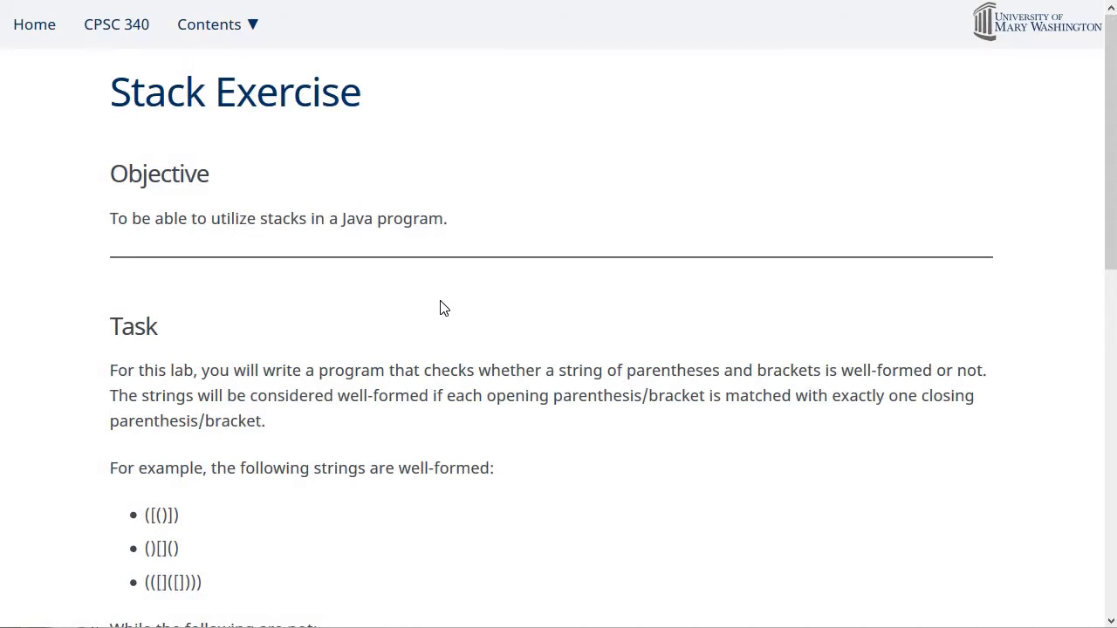
Scroll the Stack Exercise page until the well-formed and malformed bracket example lists are visible.
scroll("down", 3)
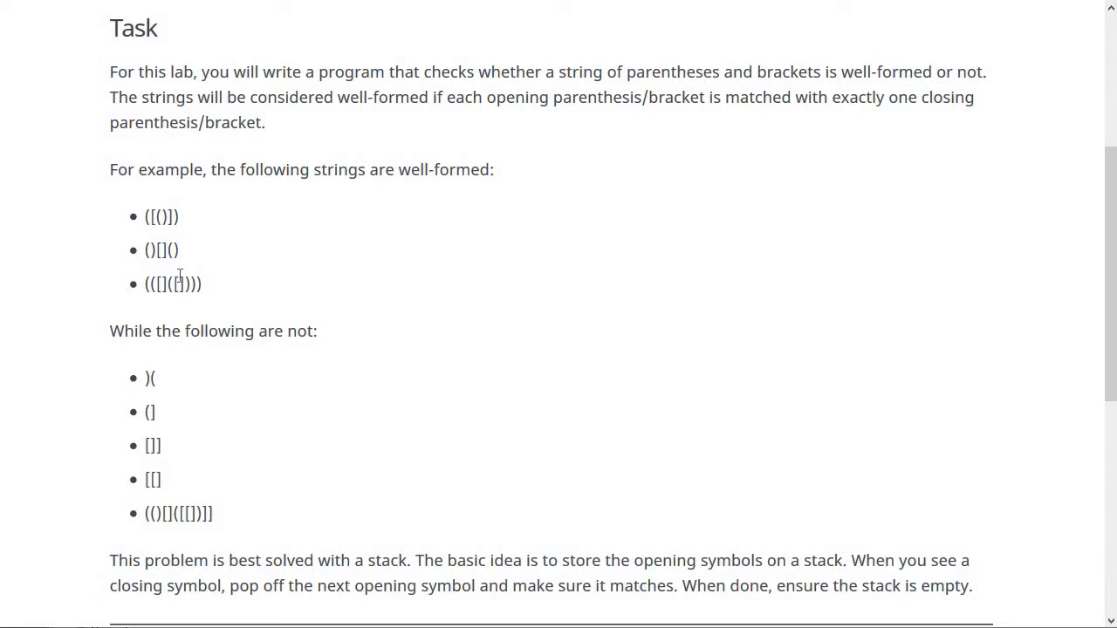
mouse_move(140, 392)
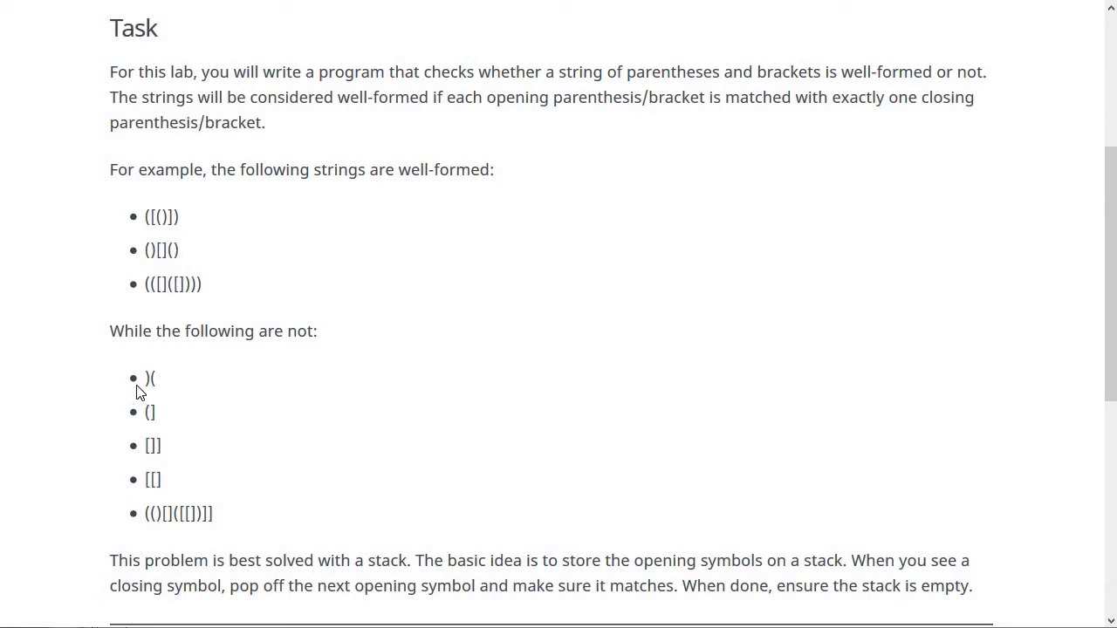
Highlight the inner brackets of the first well-formed example string.
double_click(146, 376)
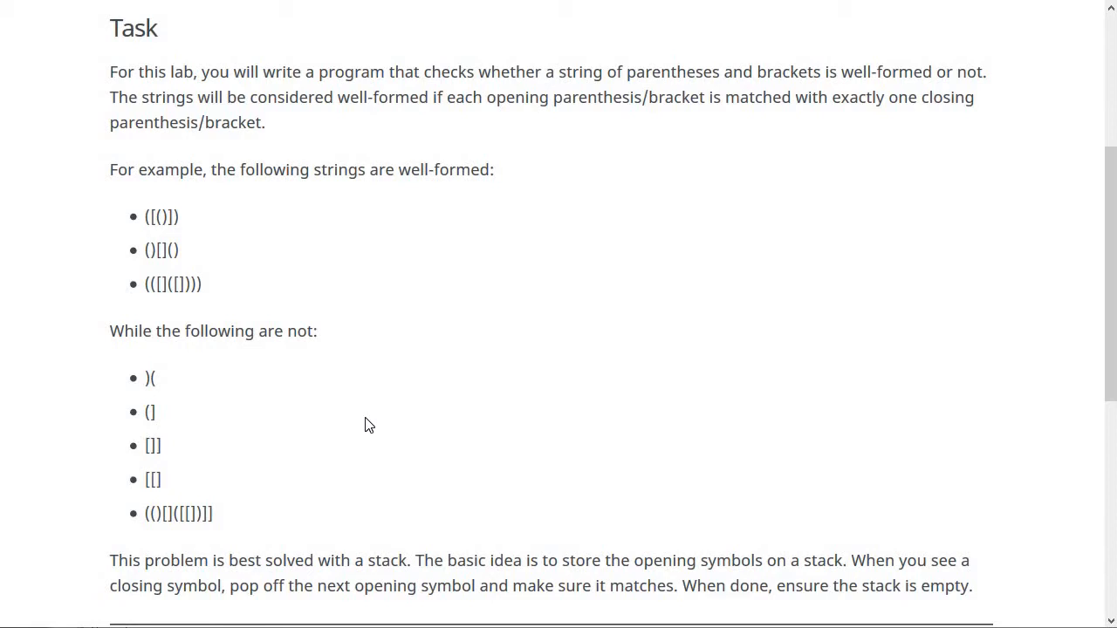
mouse_move(201, 220)
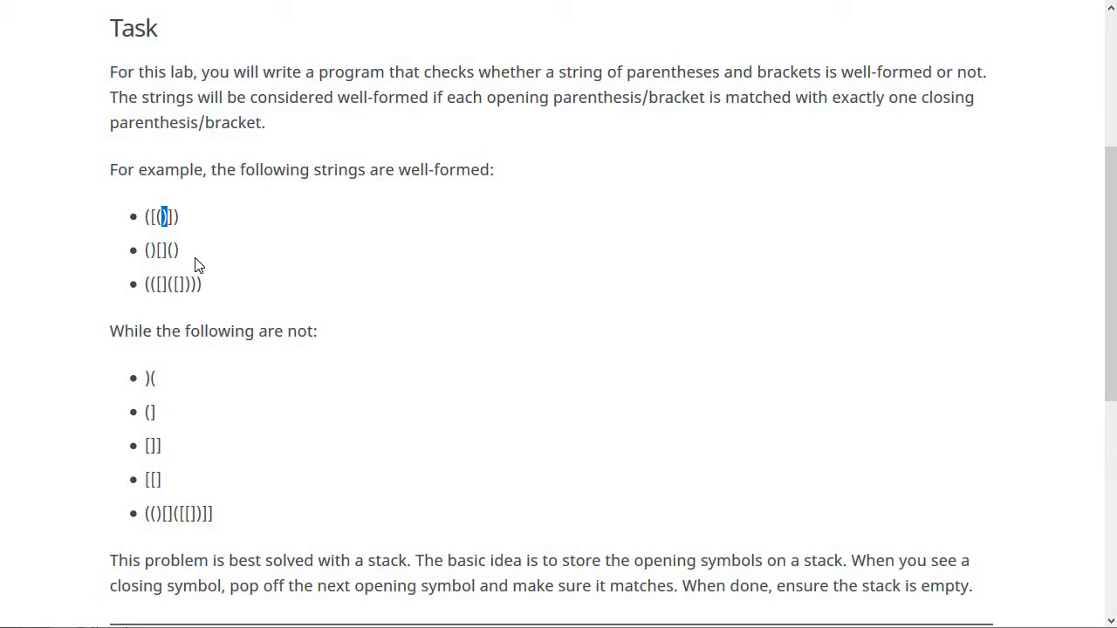
mouse_move(199, 251)
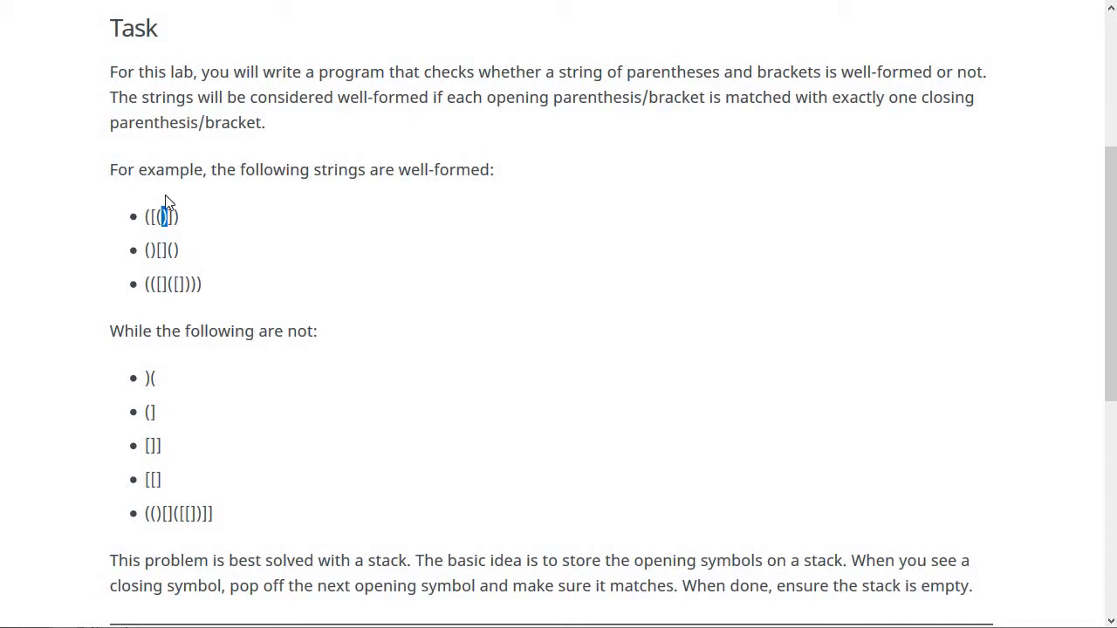
mouse_move(167, 206)
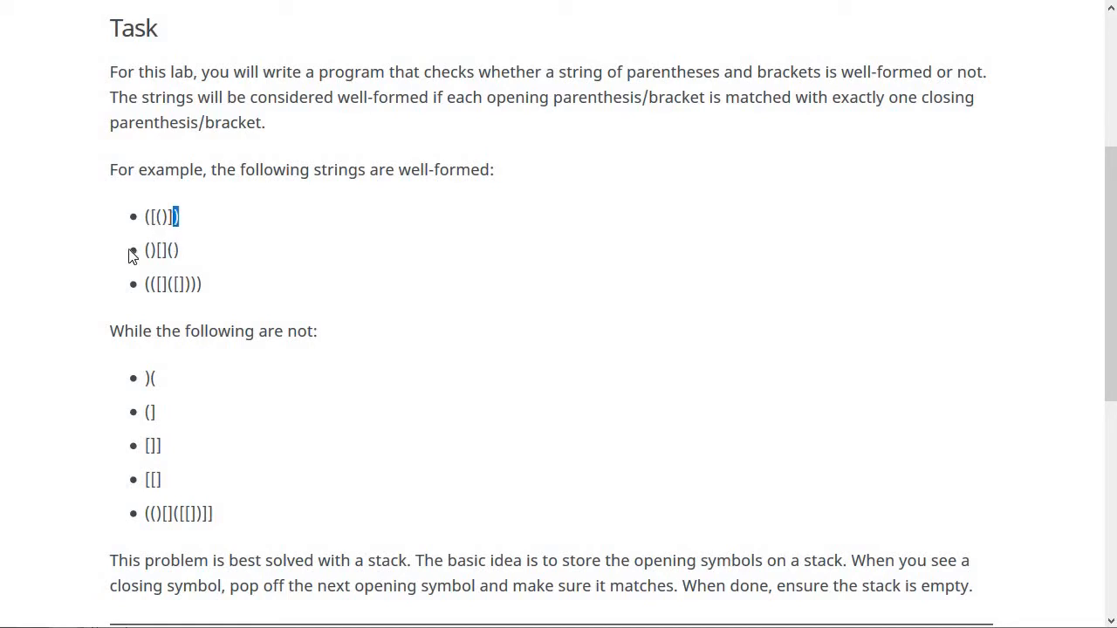
mouse_move(241, 226)
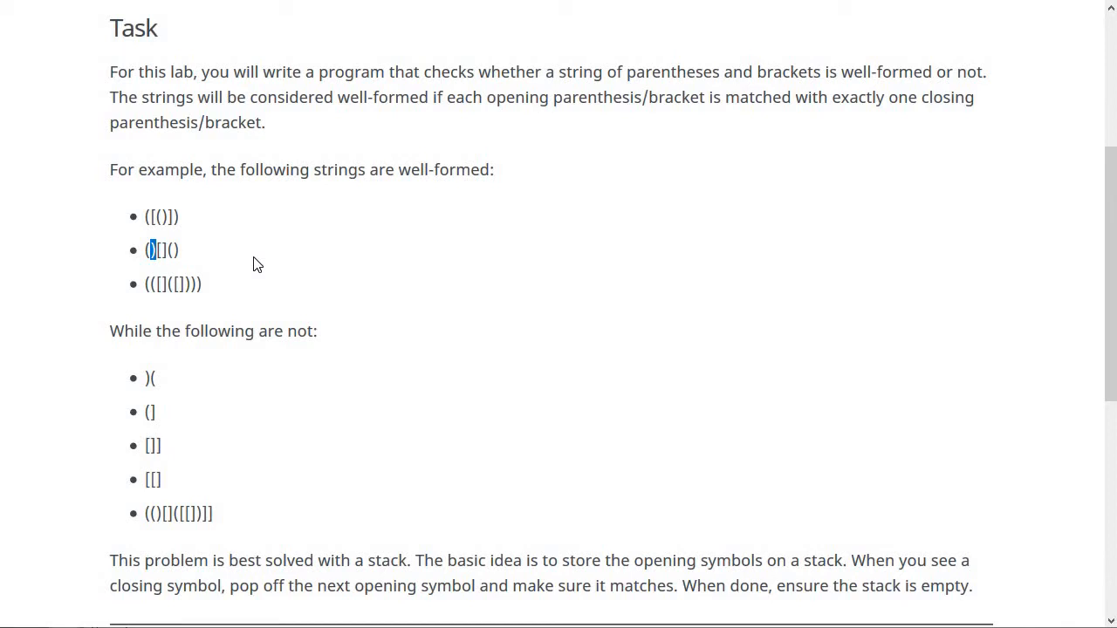
scroll("down", 3)
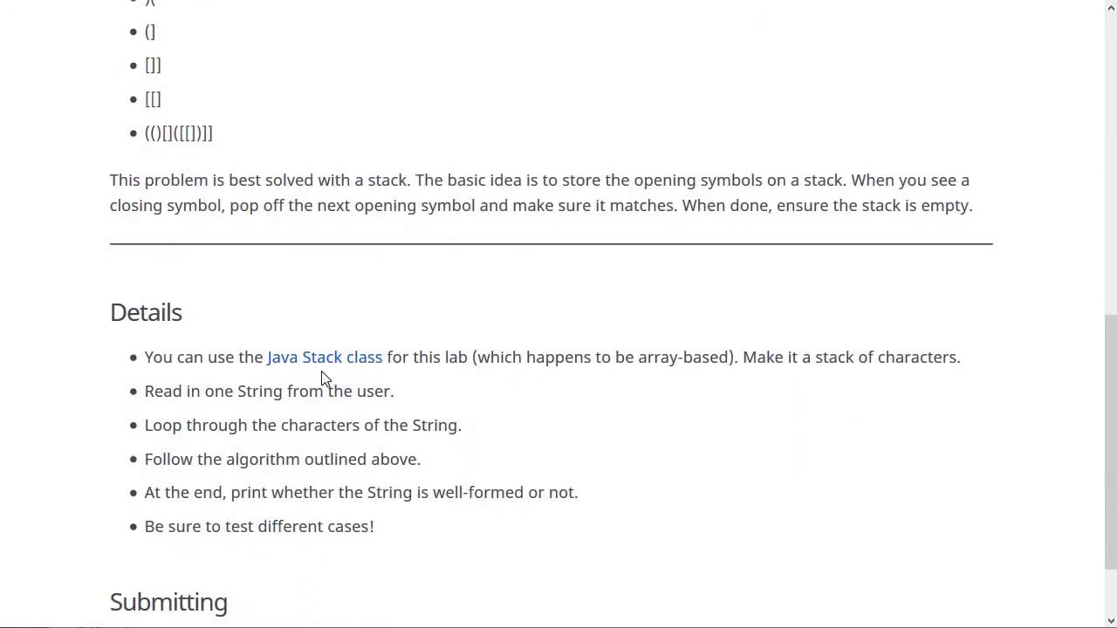
mouse_move(514, 464)
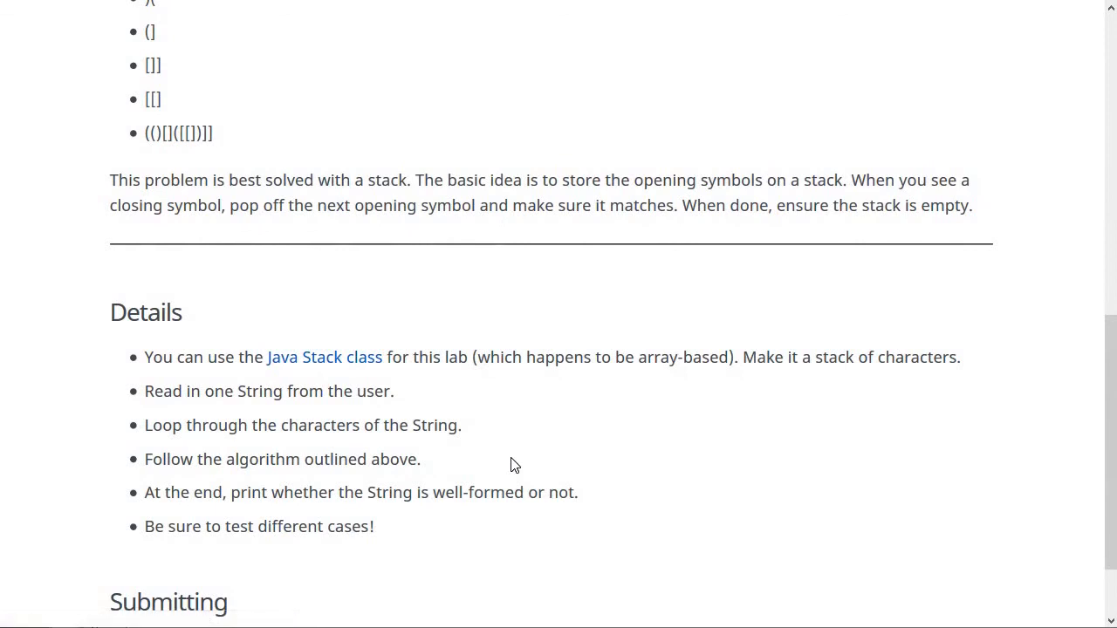
Scroll through the Details and Submitting sections, then back up to the page title.
scroll("down", 3)
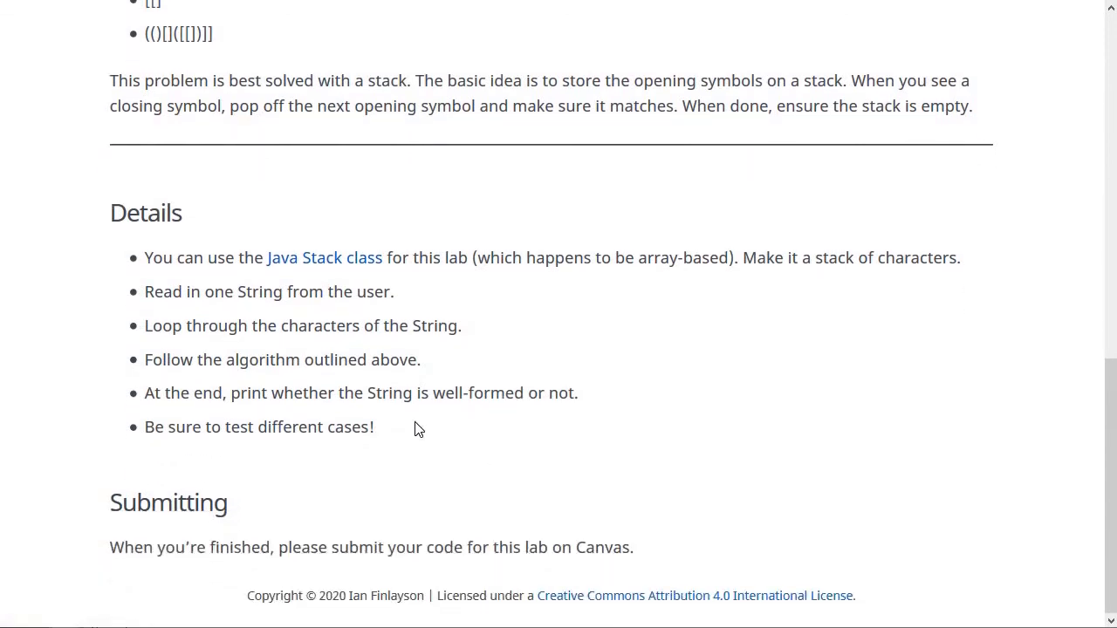
mouse_move(325, 265)
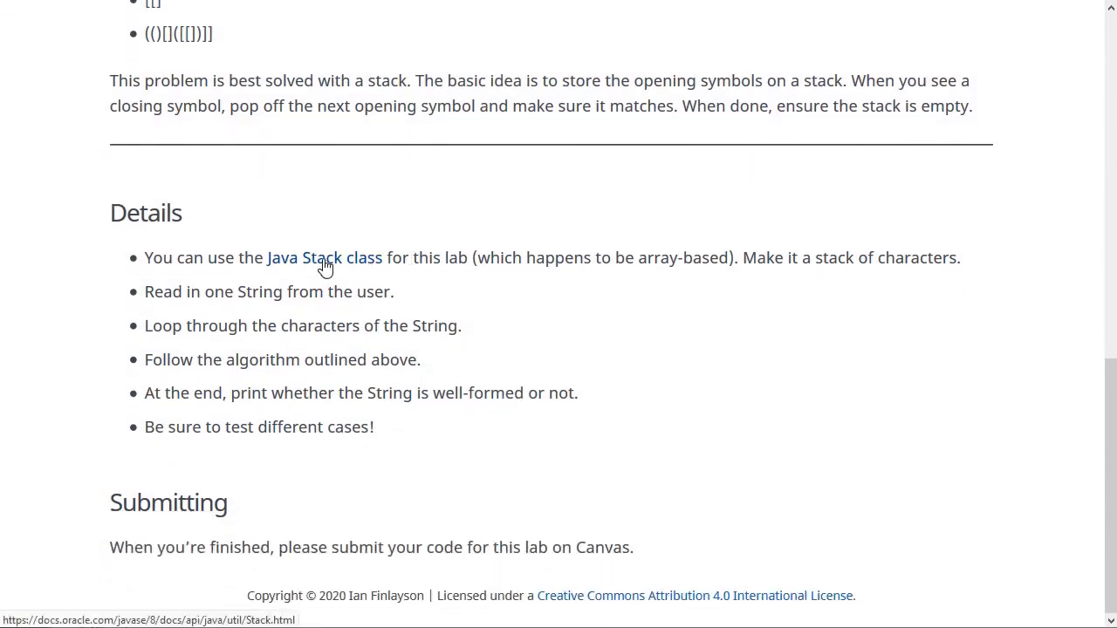
mouse_move(452, 291)
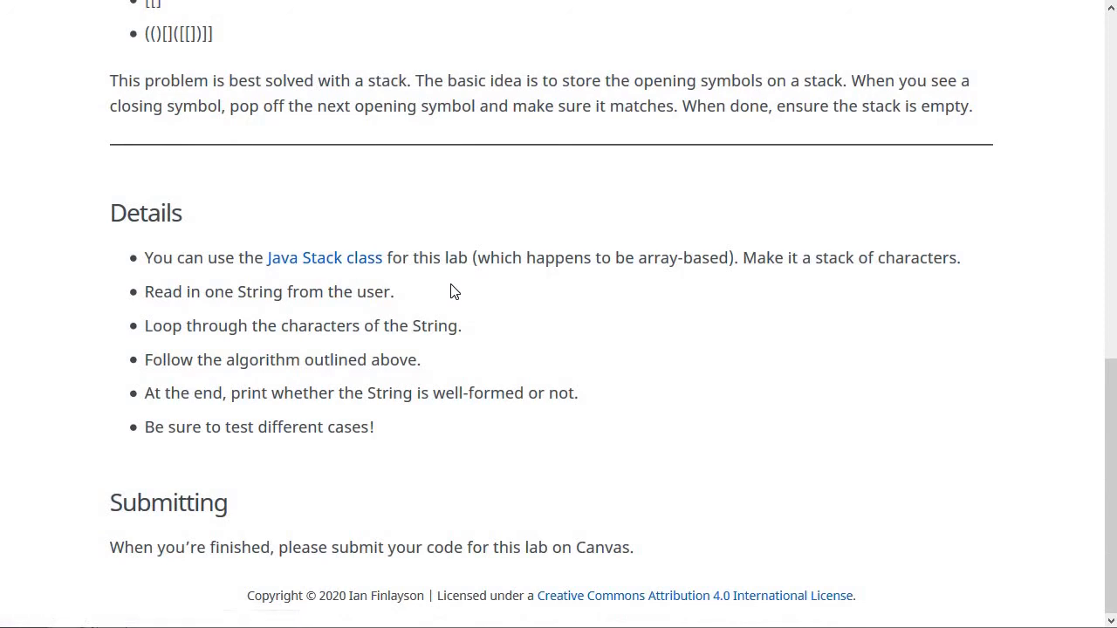
mouse_move(181, 297)
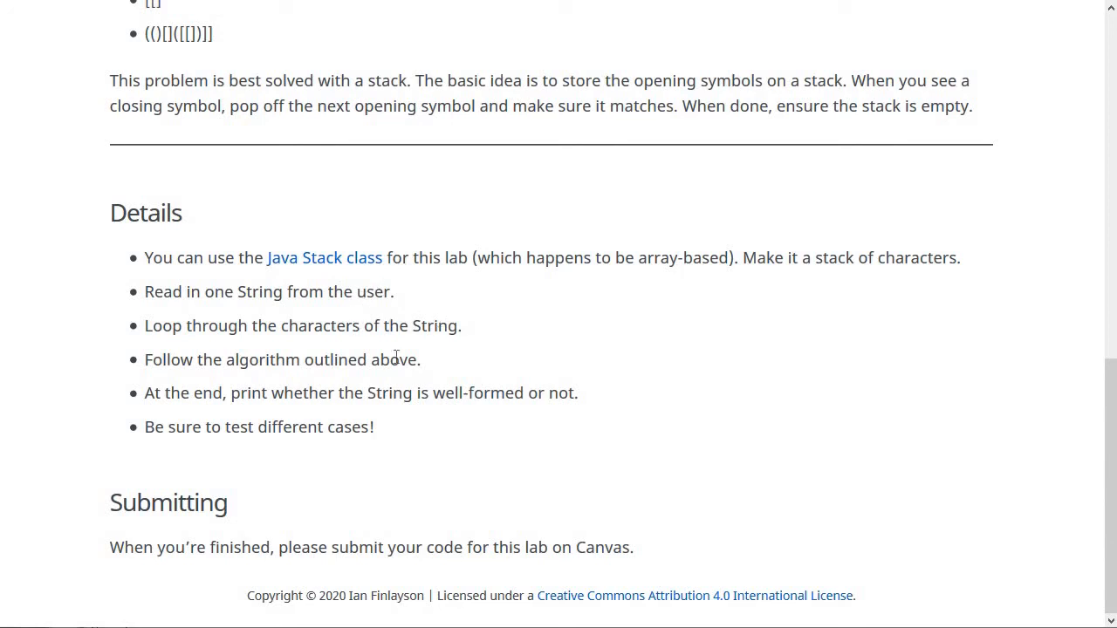
mouse_move(394, 365)
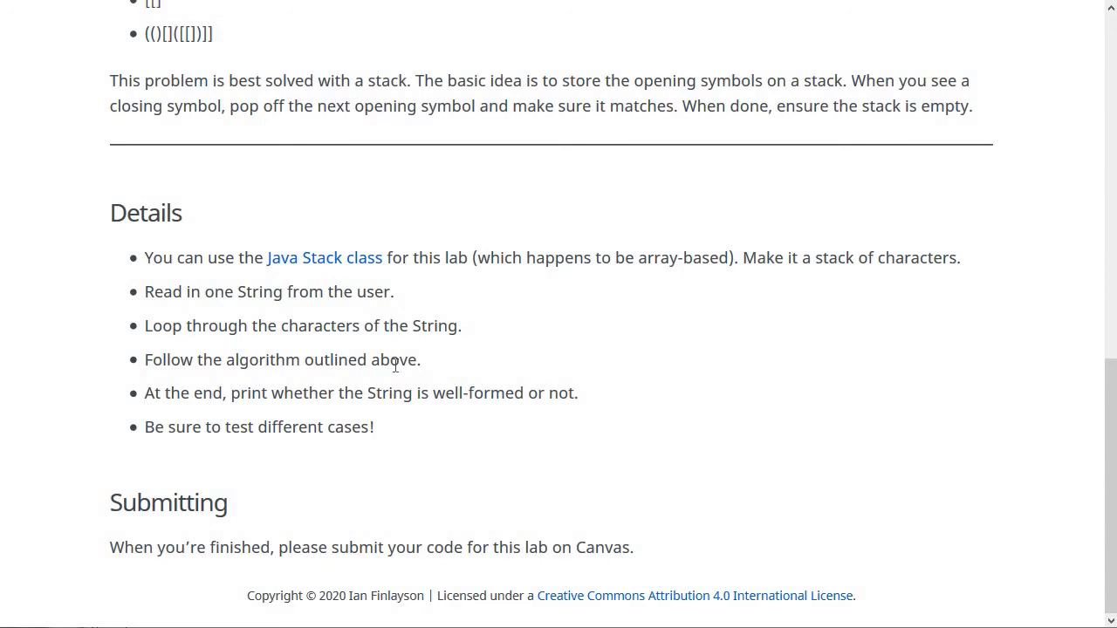
mouse_move(489, 367)
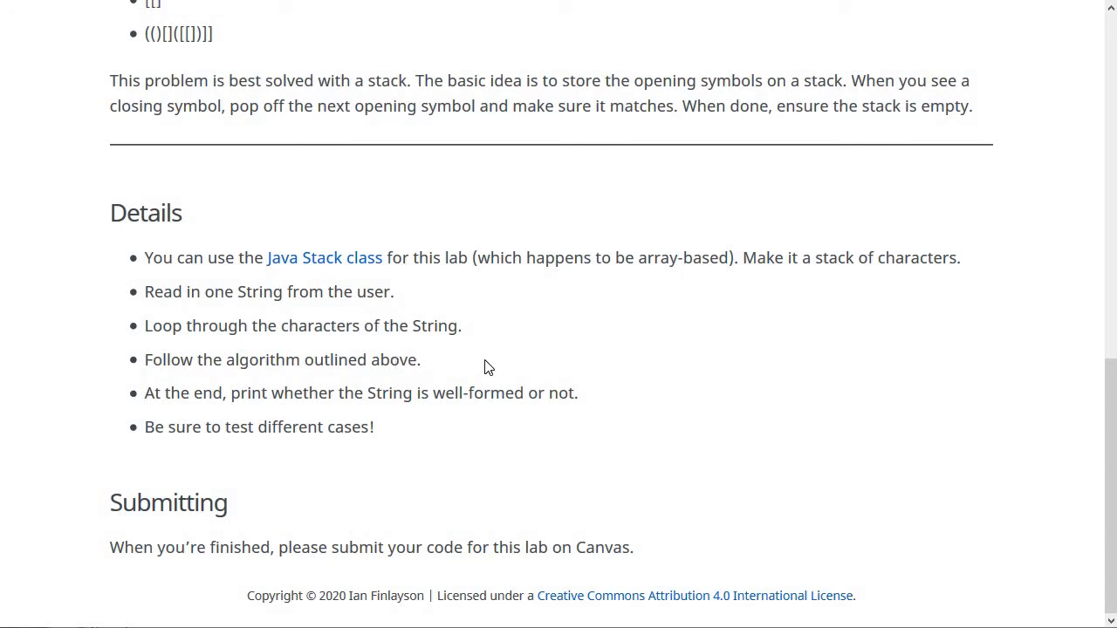
mouse_move(411, 392)
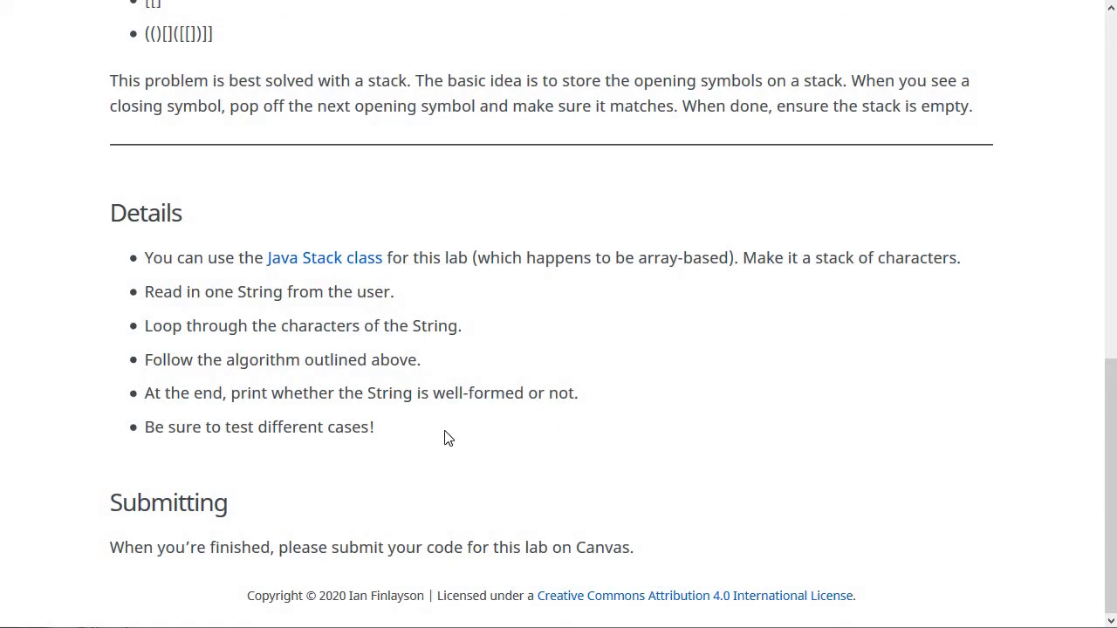
scroll("up", 3)
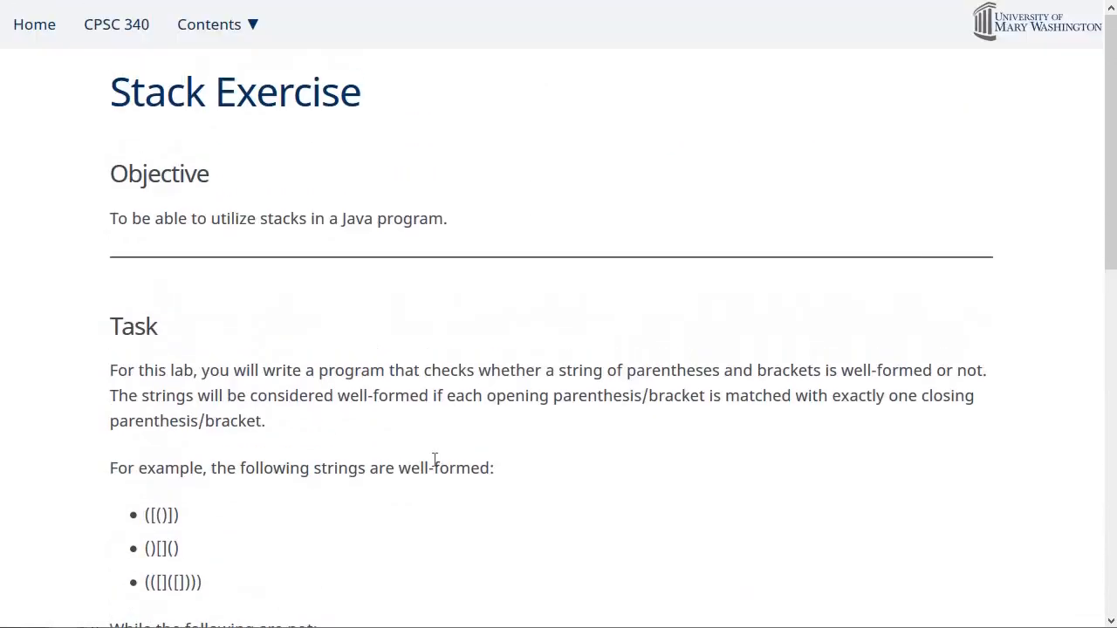